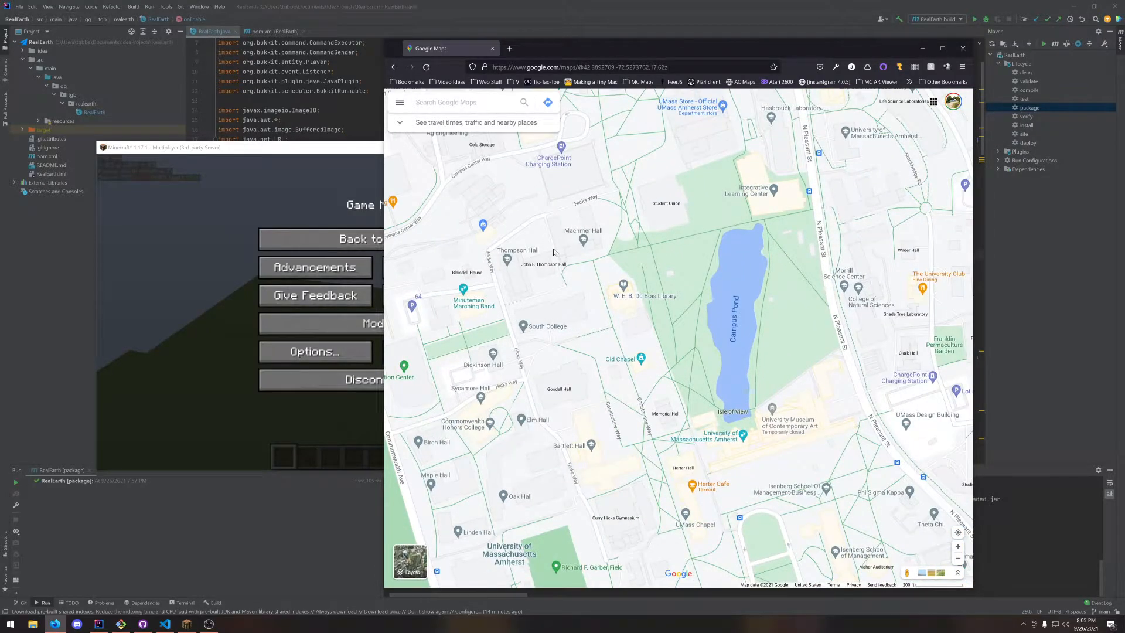
pyautogui.moveTo(582, 262)
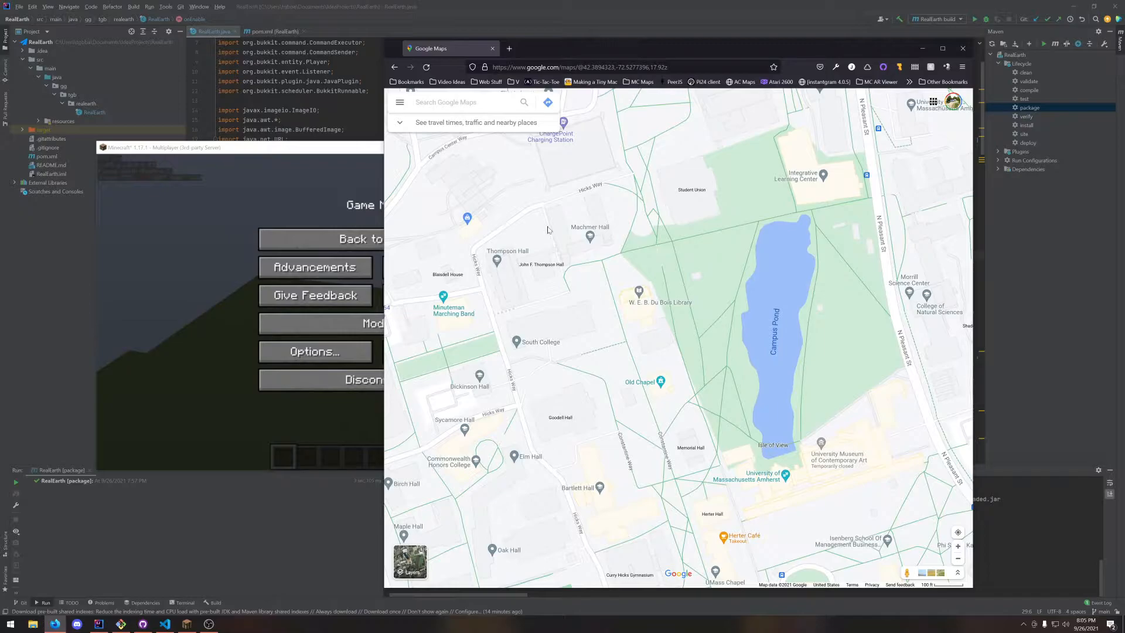
pyautogui.moveTo(566, 247)
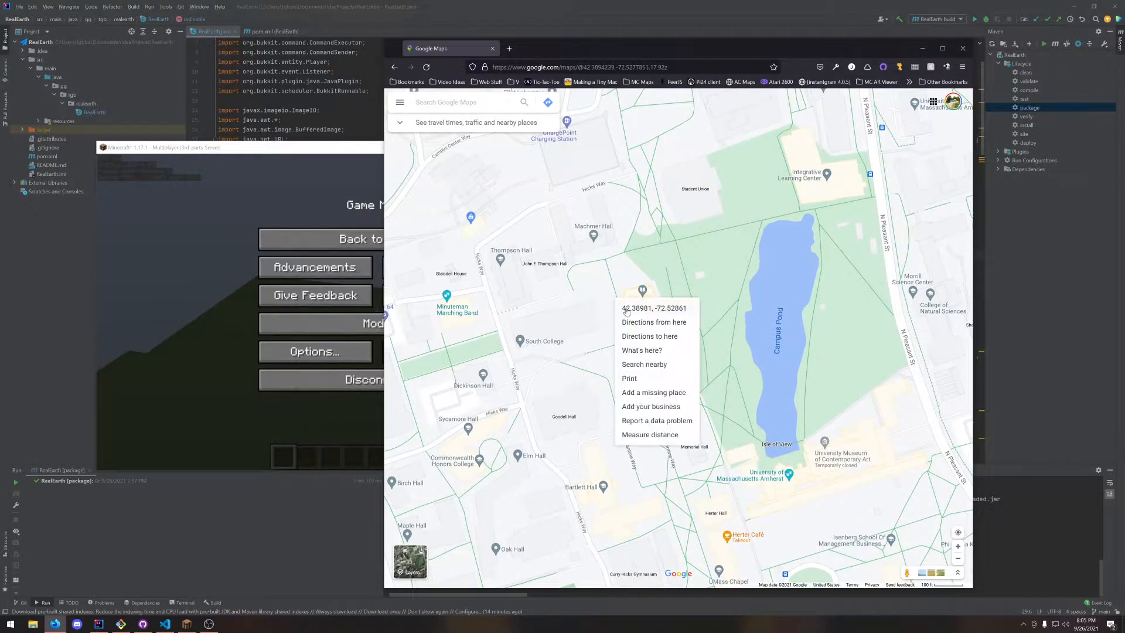
# Step: Copy the coordinates 42.38981, -72.52861 for the spot west of Campus Pond
pyautogui.click(654, 307)
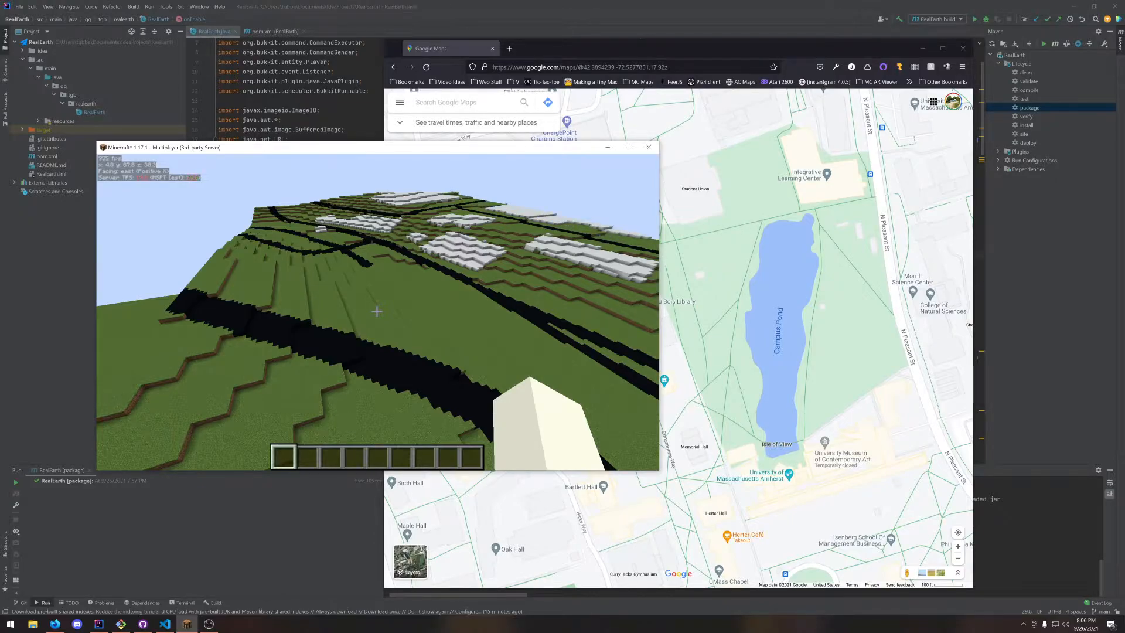
pyautogui.moveTo(377, 311)
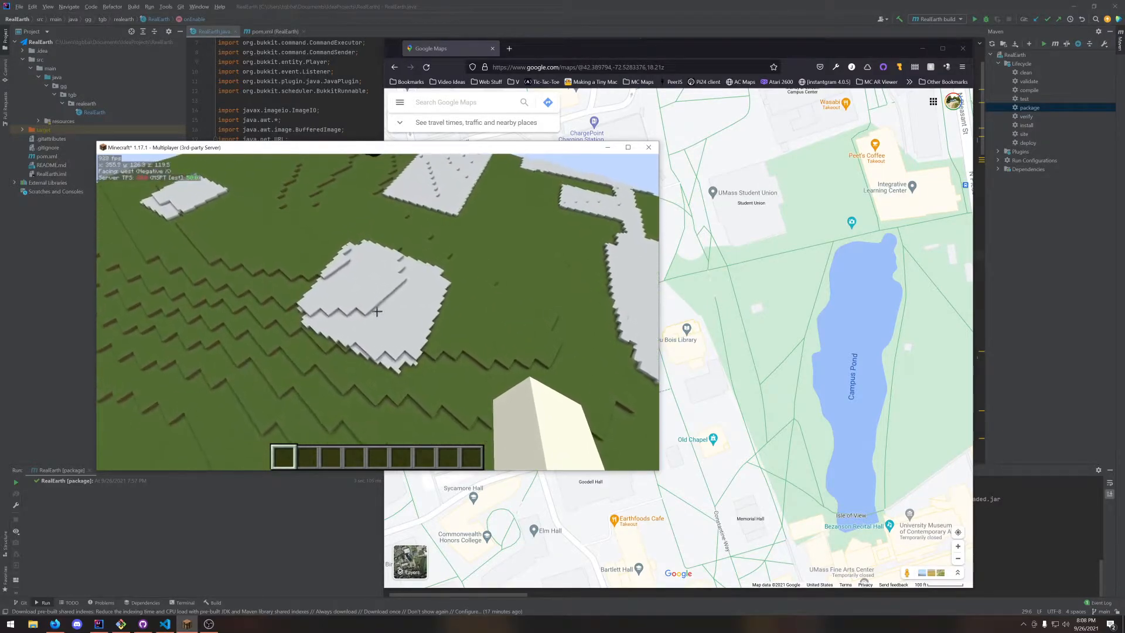
# Step: Tour the building footprints near Du Bois Library, then pause Minecraft
pyautogui.press('Escape')
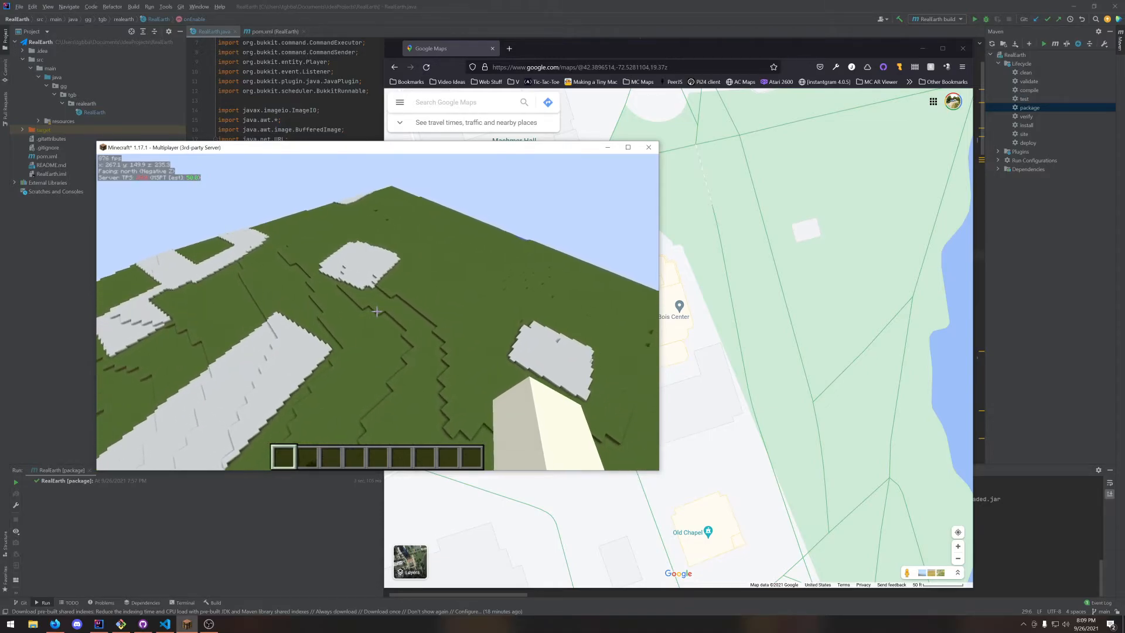
pyautogui.press('Escape')
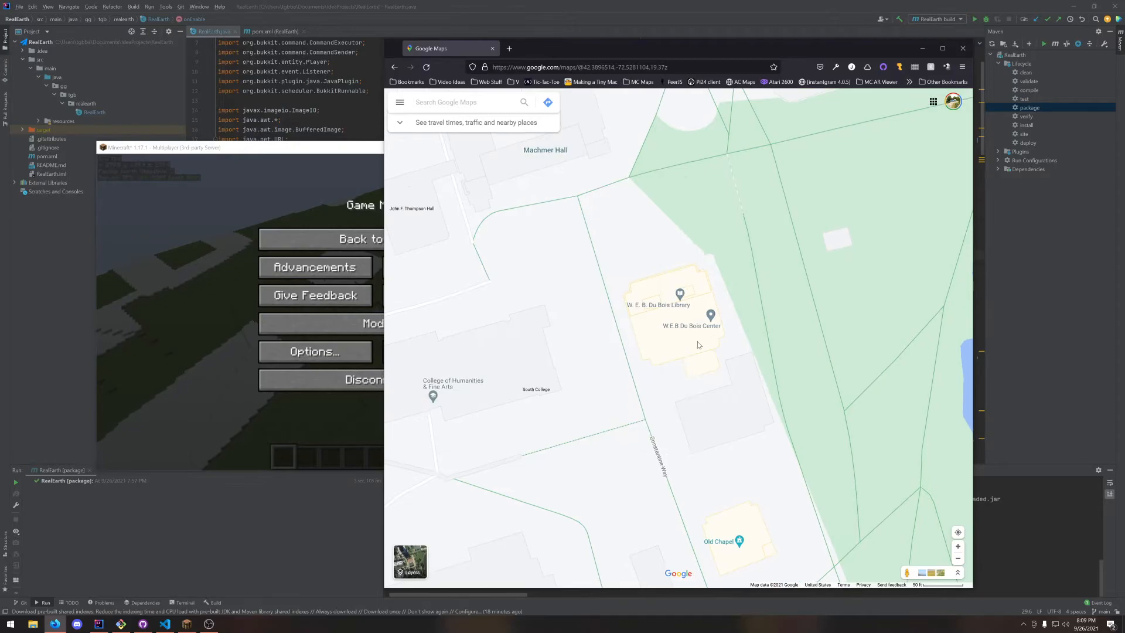
# Step: Zoom Google Maps out to all of Amherst and pause Minecraft again
pyautogui.scroll(-3)
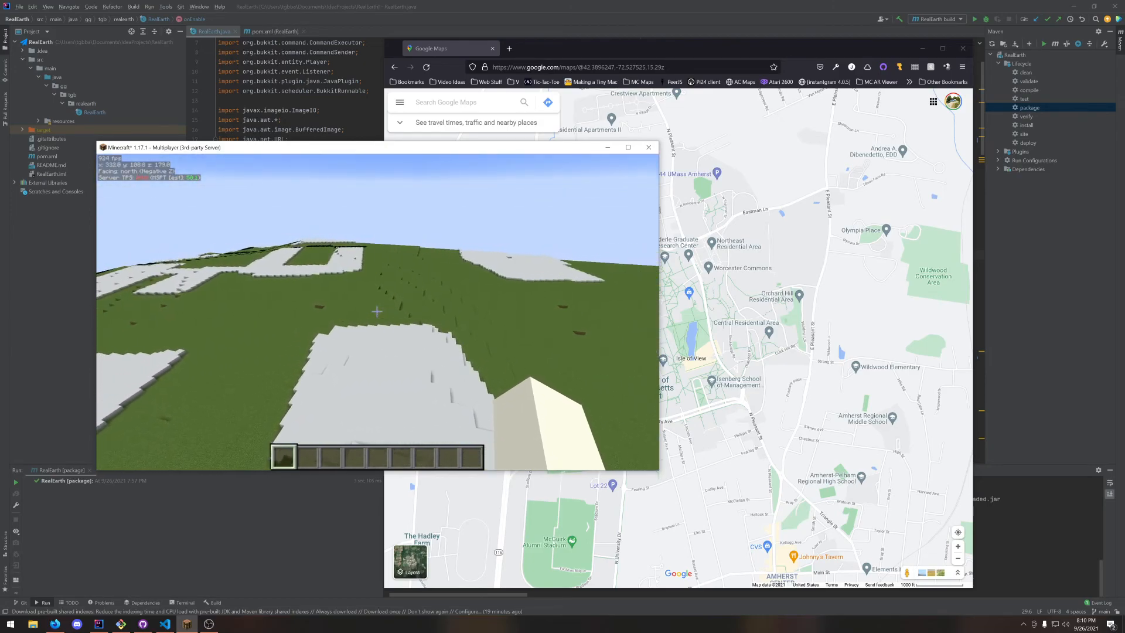
pyautogui.press('Escape')
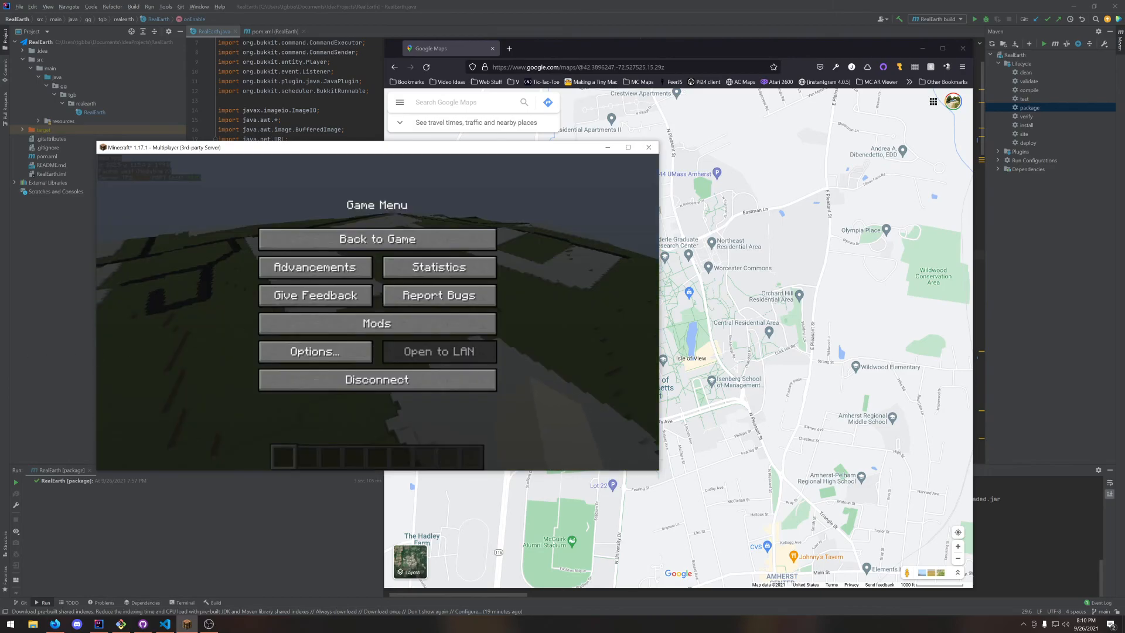